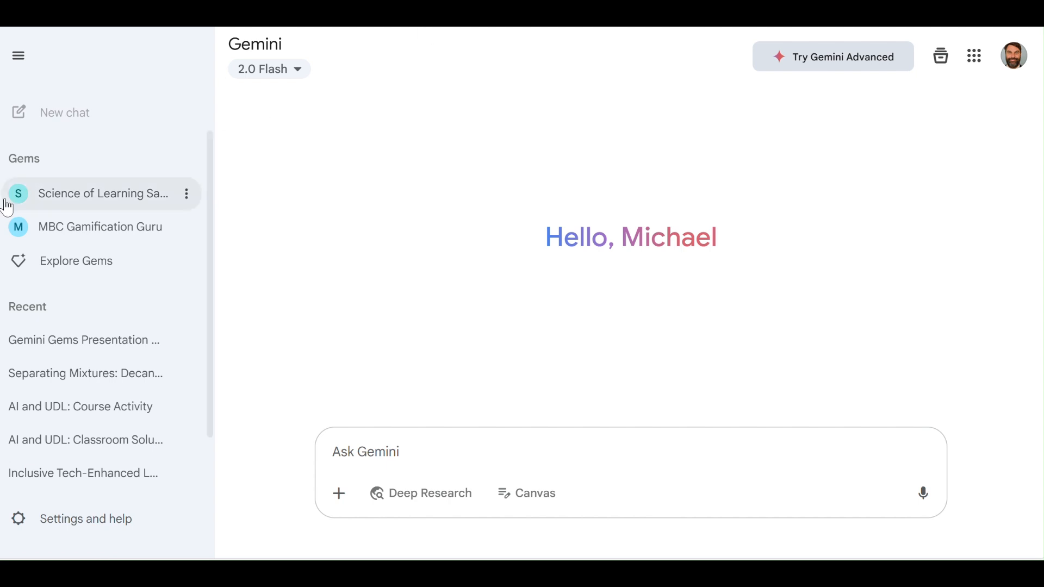
mouse_move(96, 271)
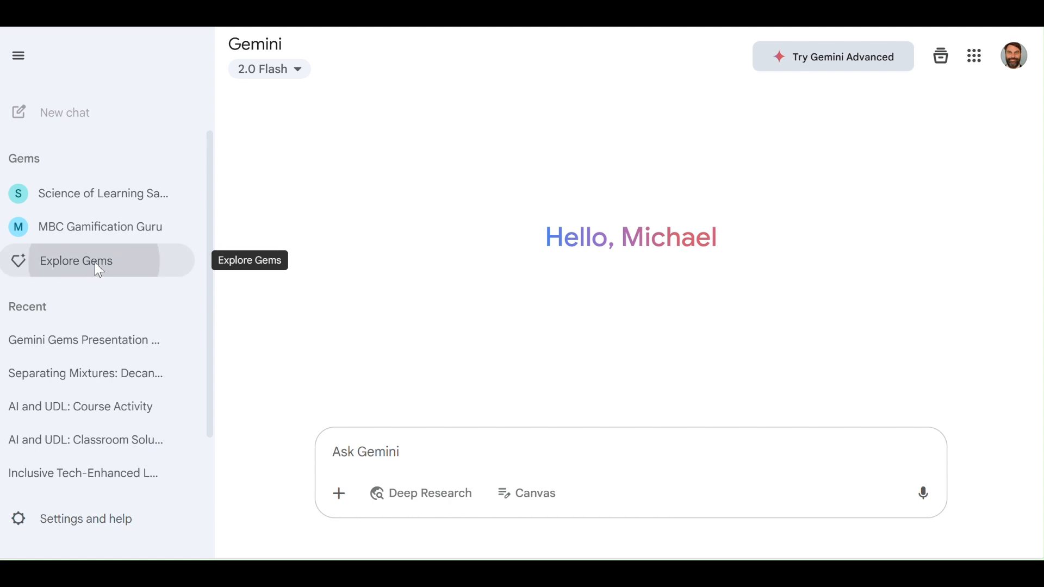
Step: Open the Gem manager from Explore Gems in the left sidebar
left_click(76, 261)
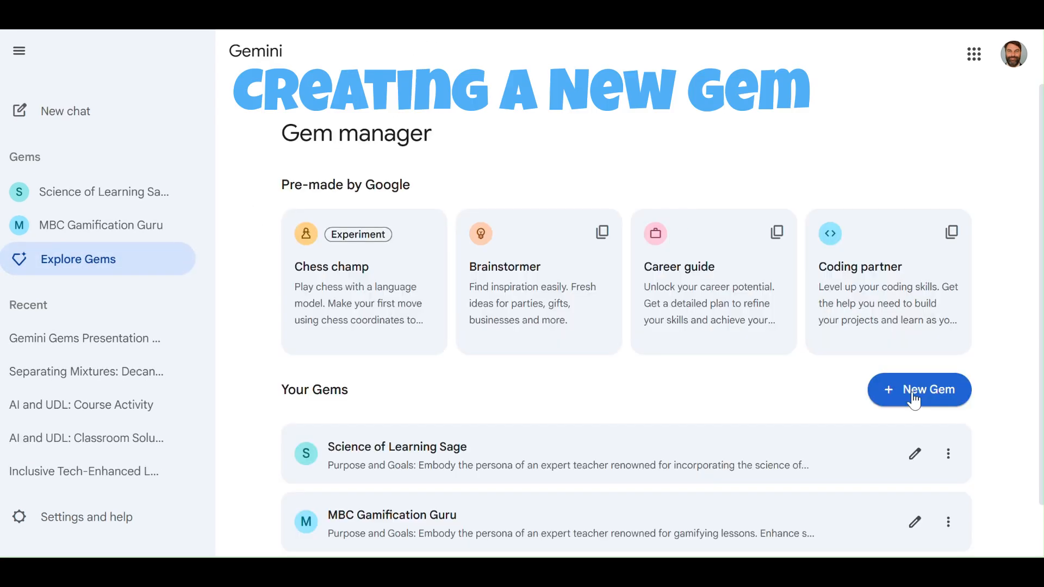
Step: Create a new Gem and name it 'My New Gem'
left_click(919, 389)
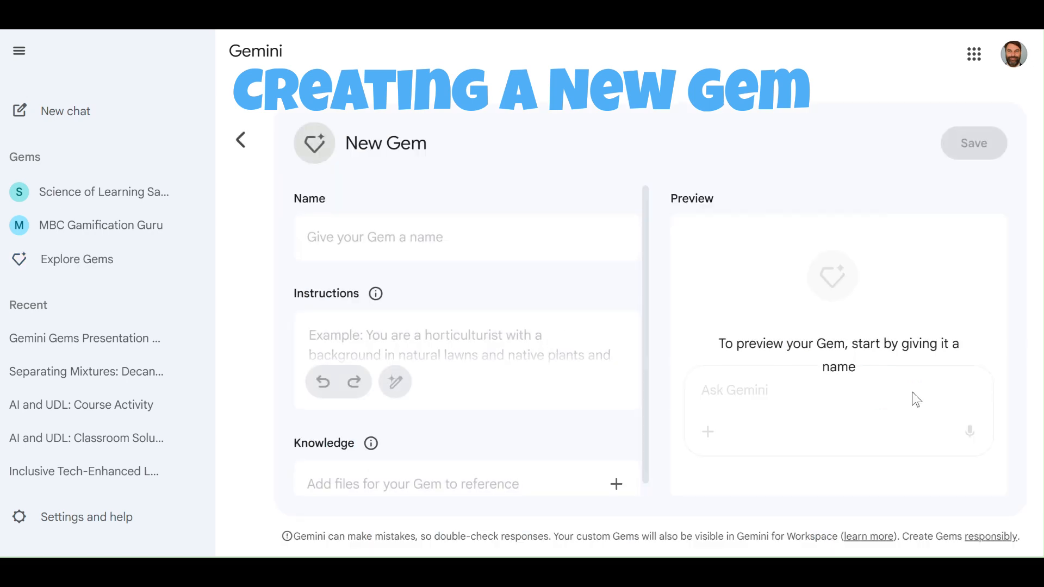
left_click(465, 237)
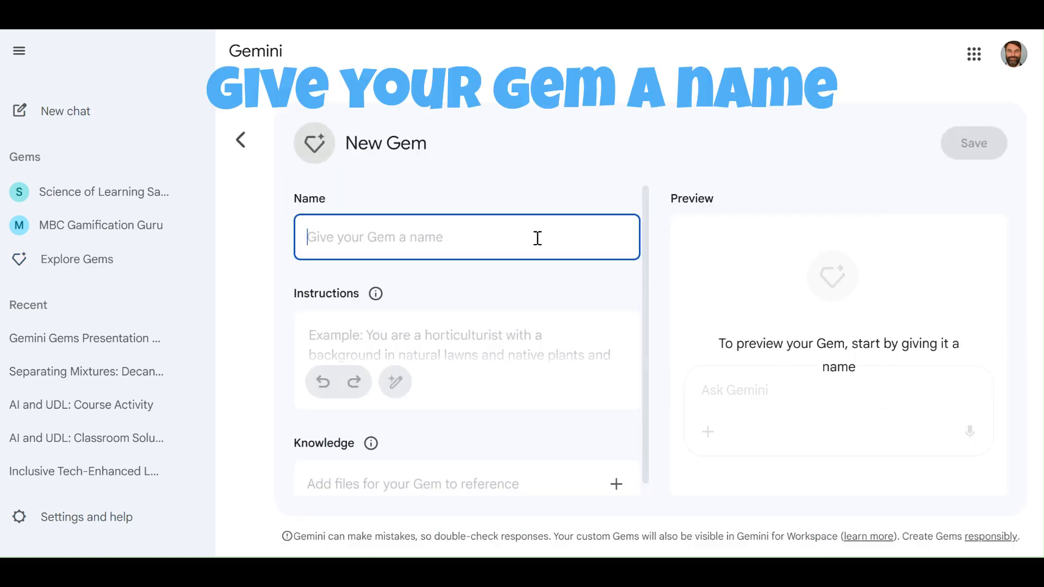
type("My New")
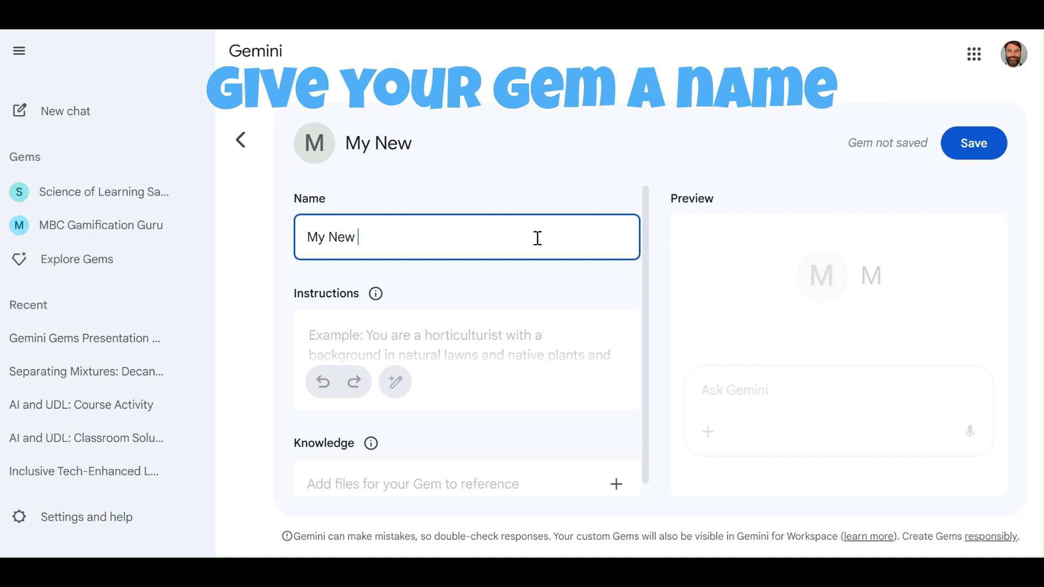
type("Gem")
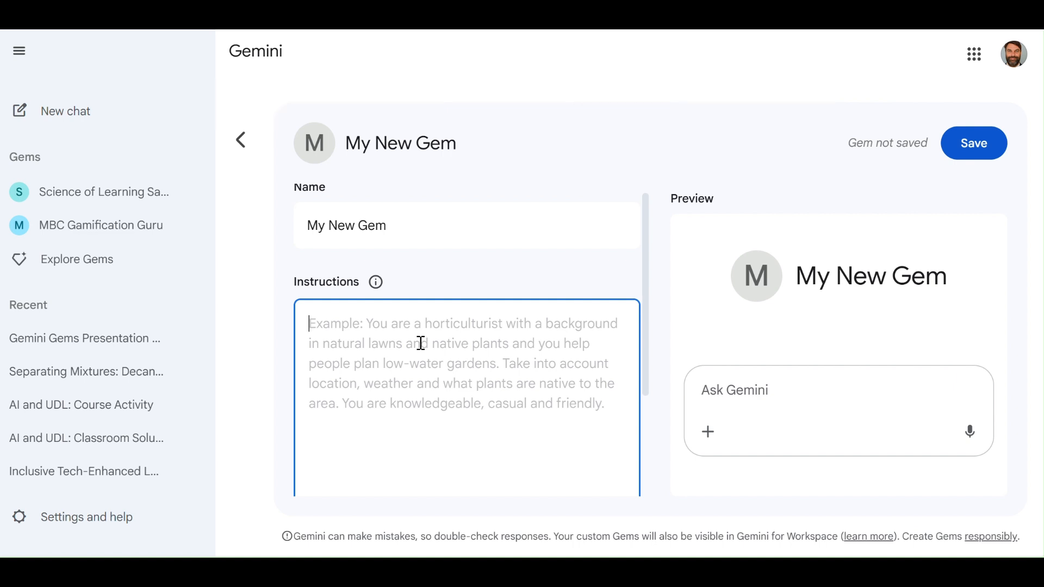
Step: Enter 'Persona, Purpose,' as the start of the Gem's instructions
type("Persona,")
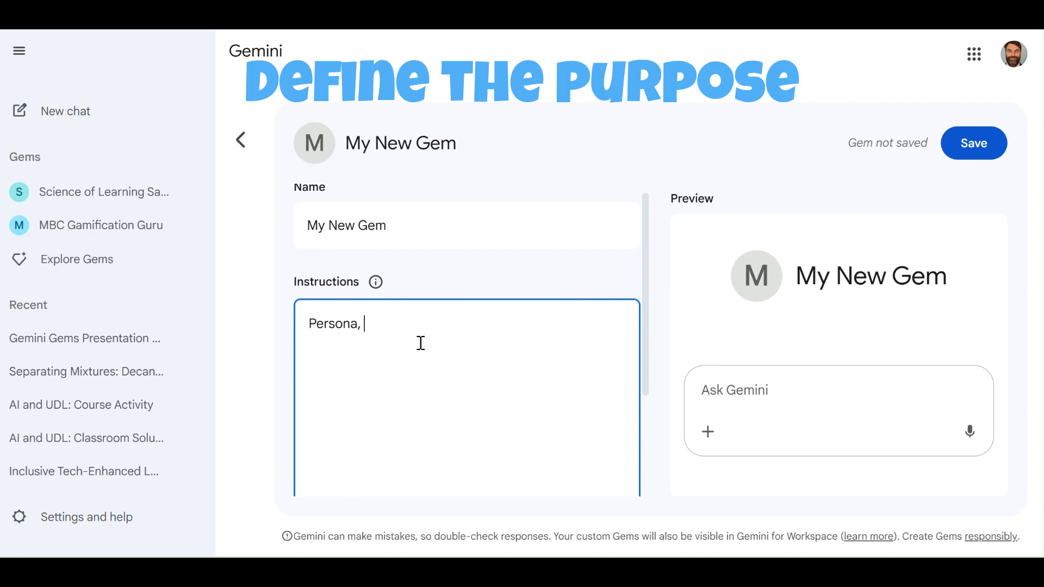
type("P")
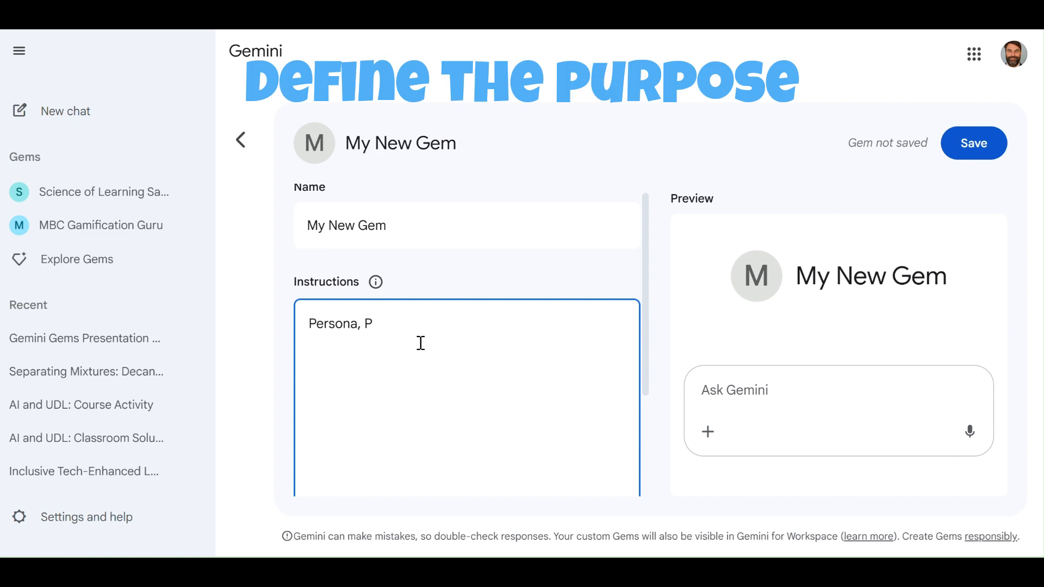
type("urpose,")
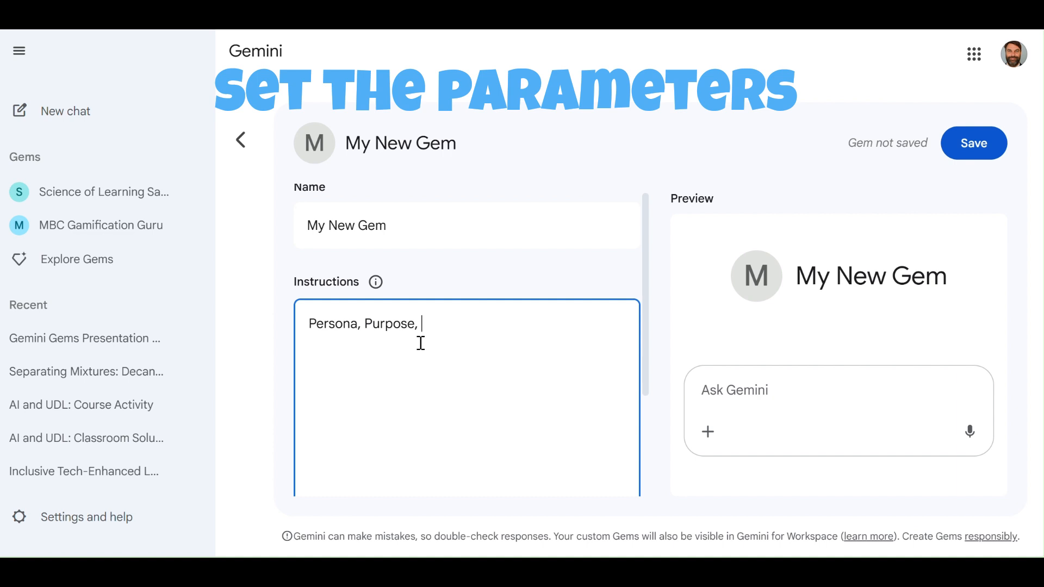
Step: Add 'Parameters, Context' to the instruction outline
type("Pa")
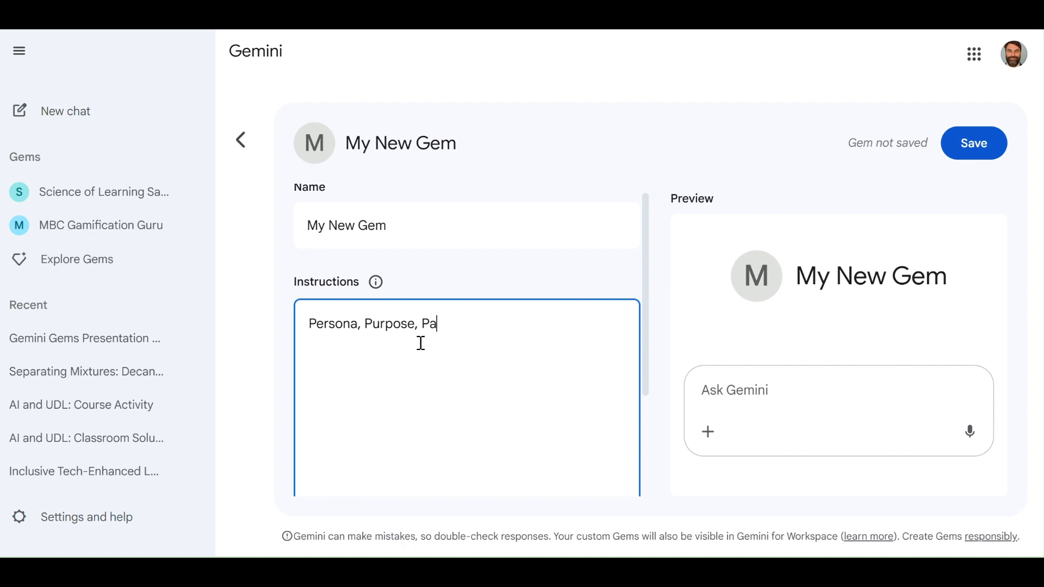
type("rameters, Con")
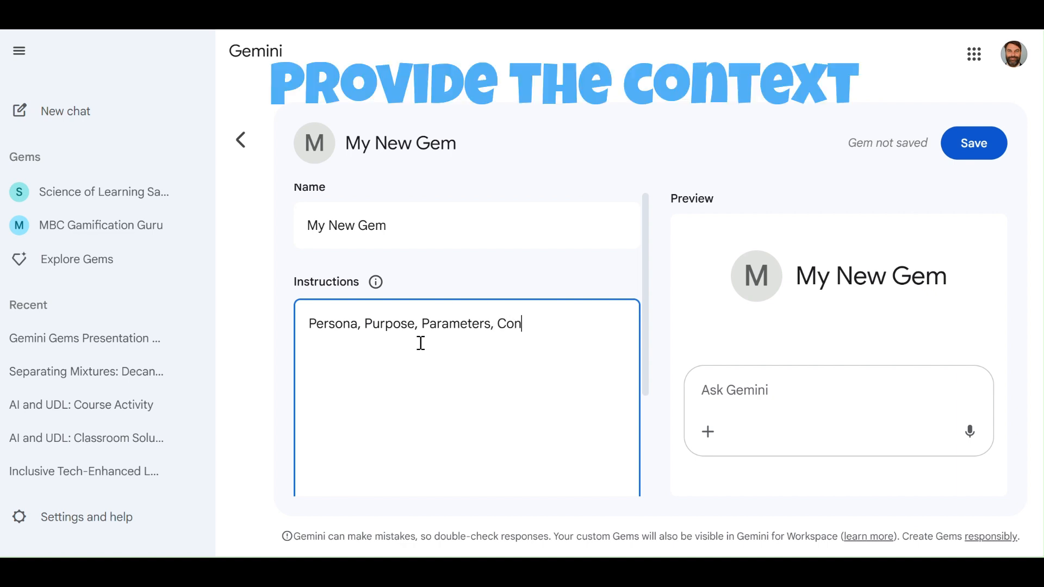
type("text")
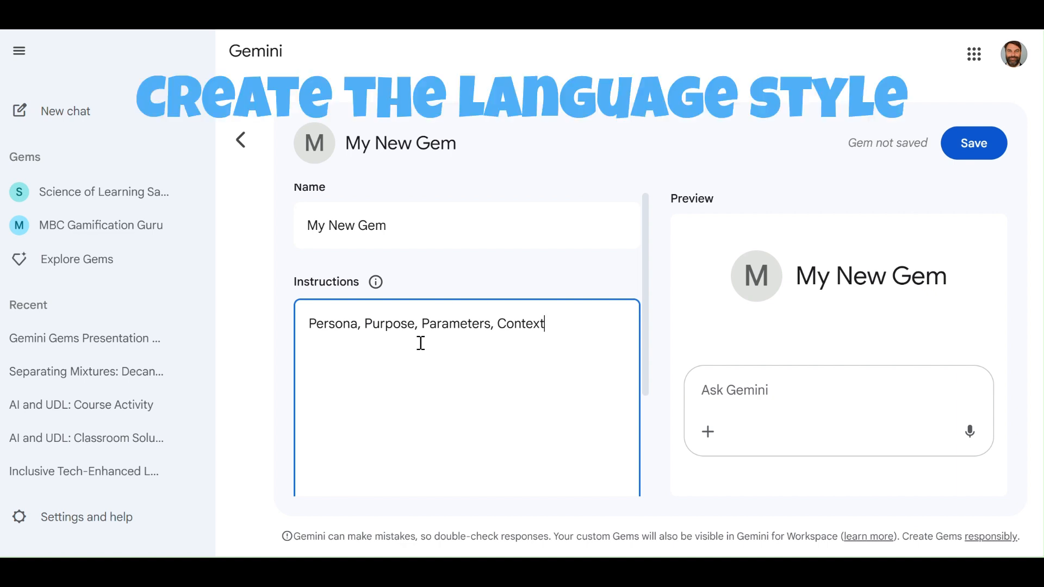
Step: Add ', language, tone' after Context to finish the instruction outline
type(",")
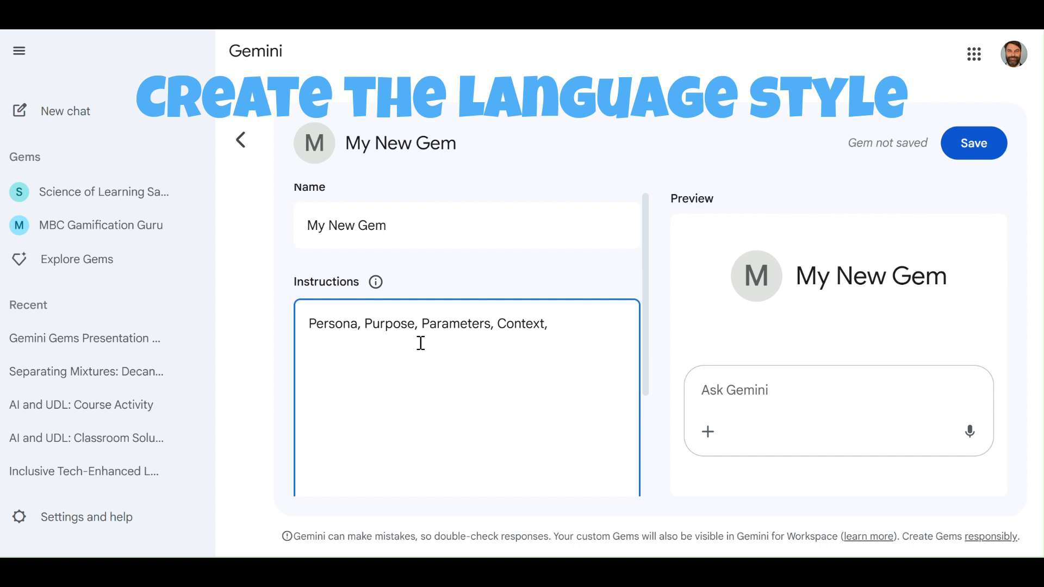
type("languag")
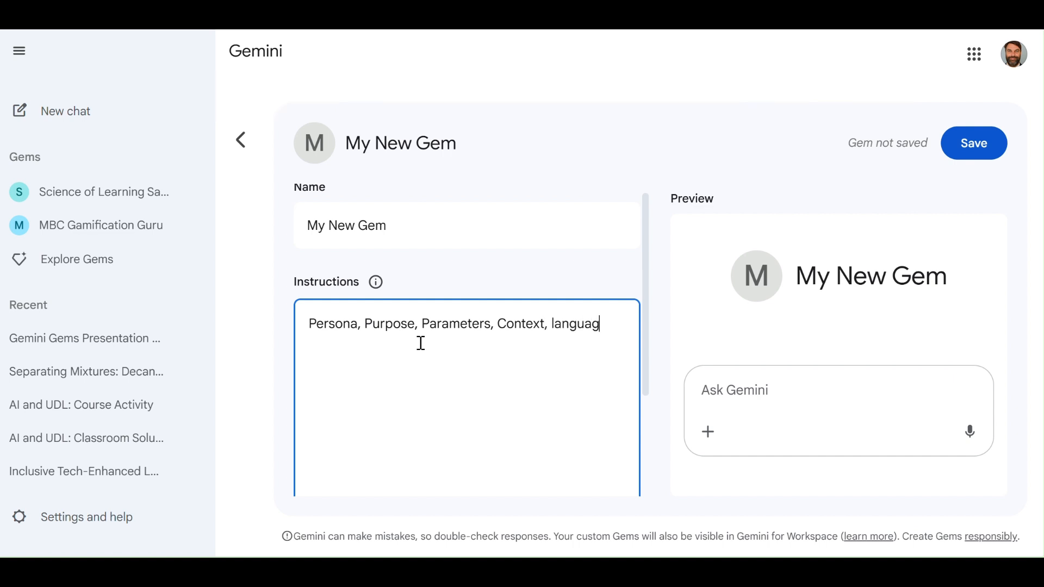
type("e")
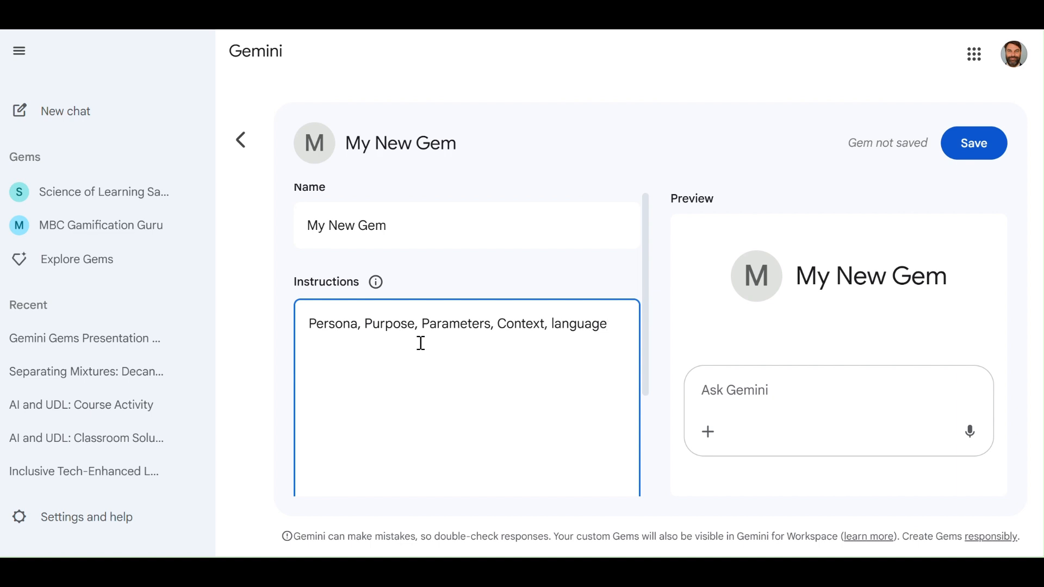
type(",")
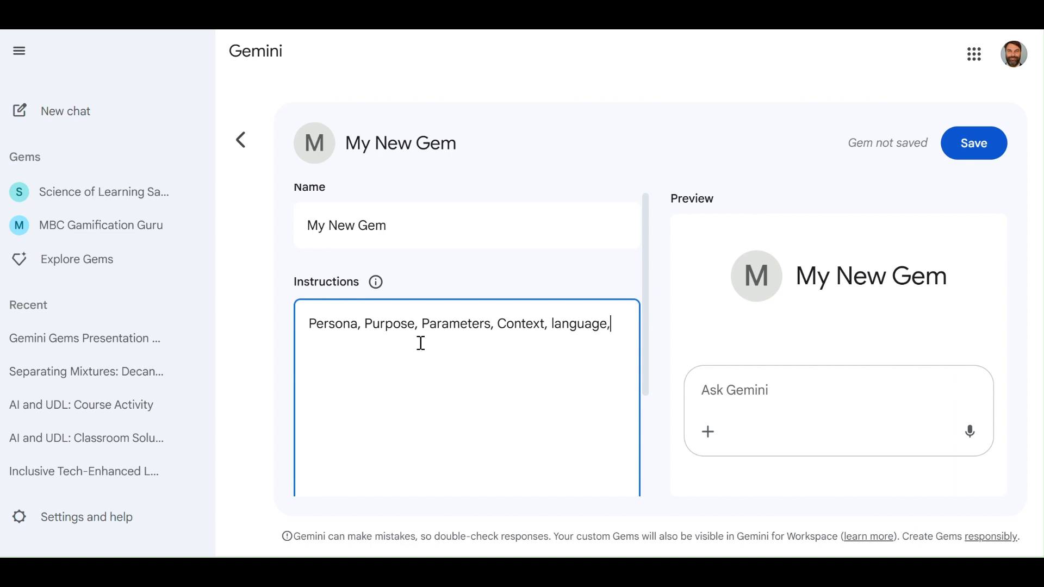
type("tone")
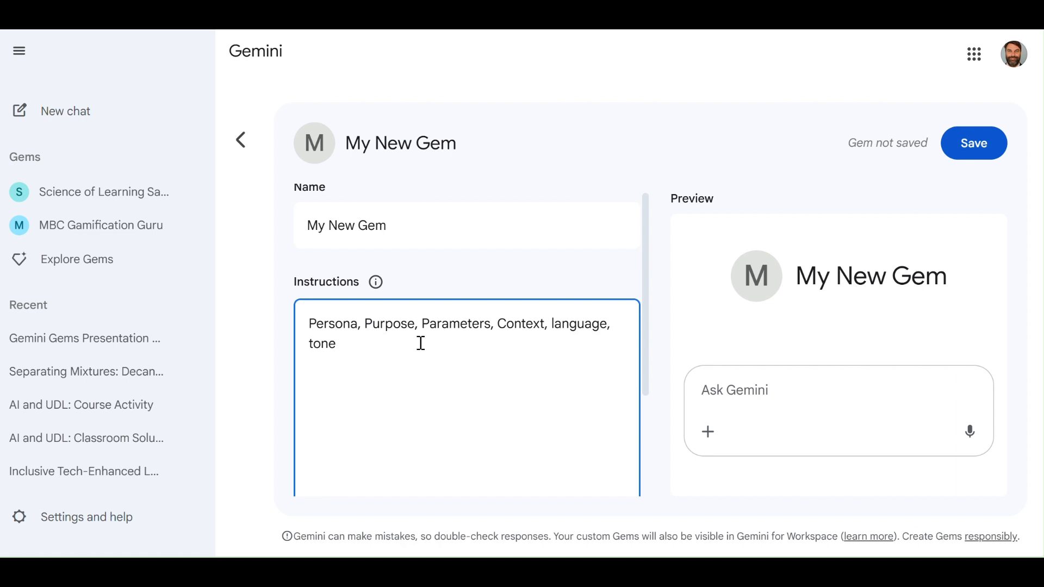
scroll("down", 3)
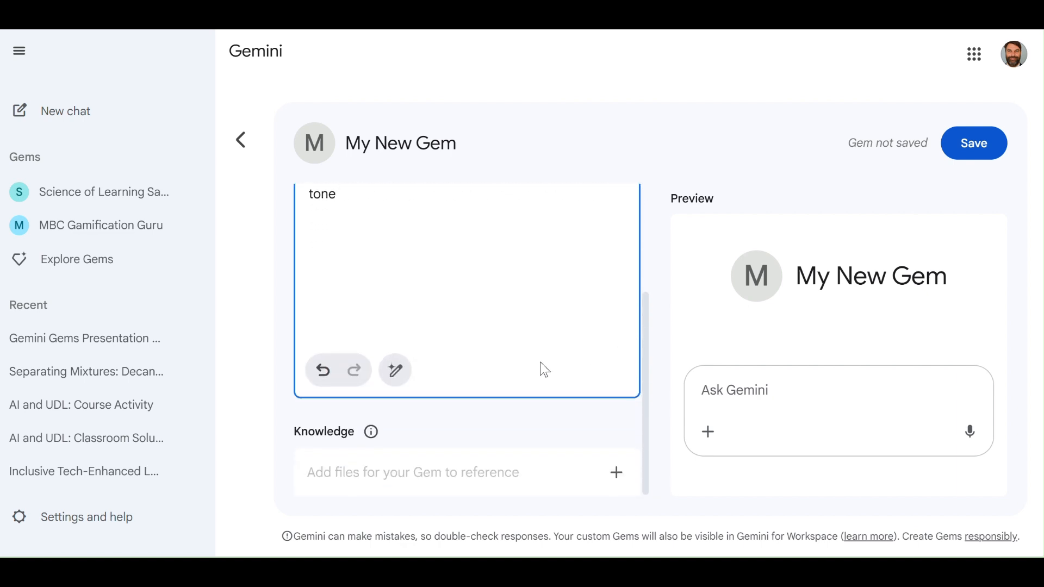
mouse_move(395, 370)
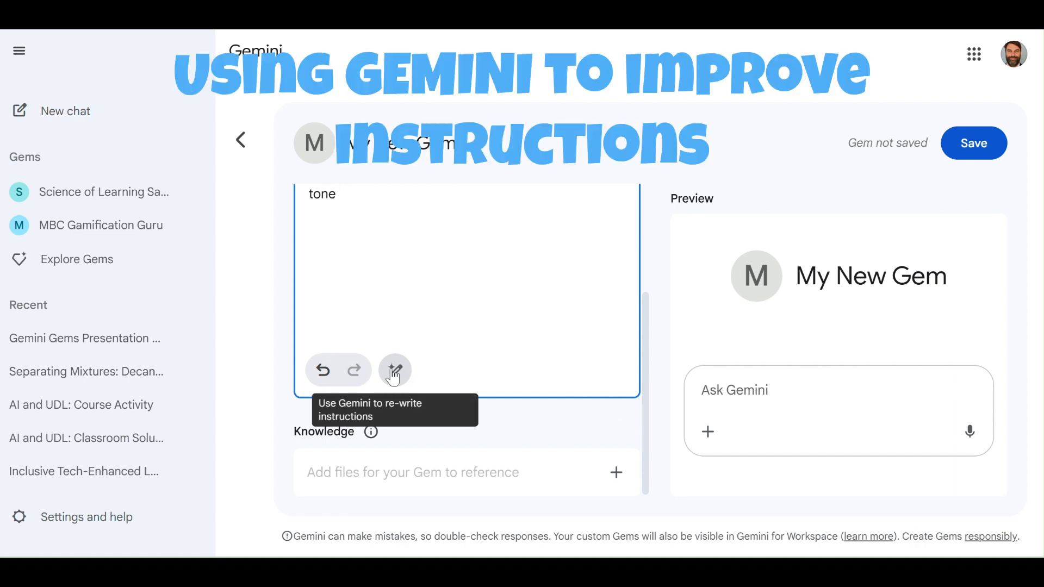
mouse_move(649, 324)
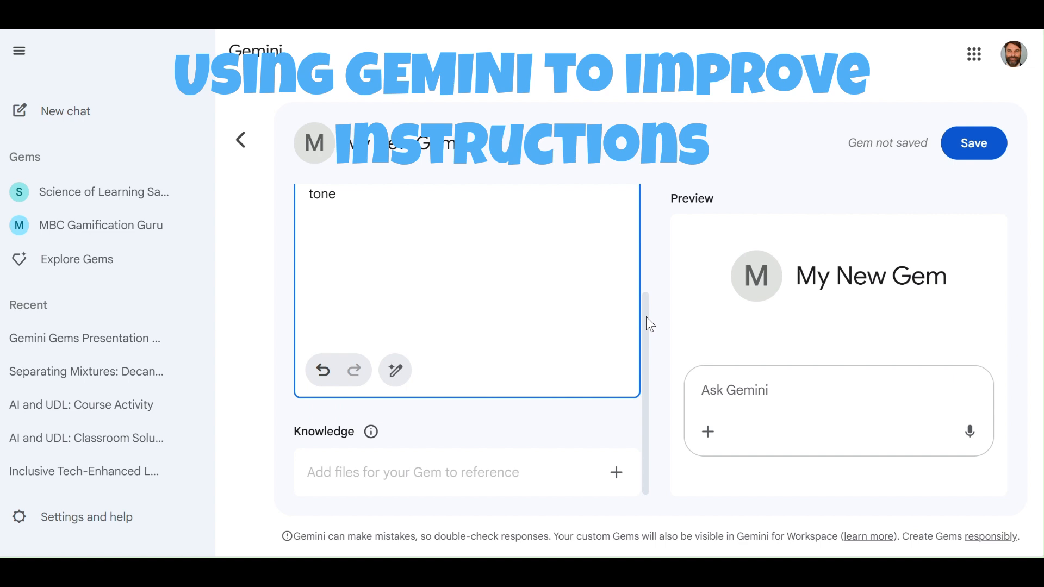
mouse_move(616, 487)
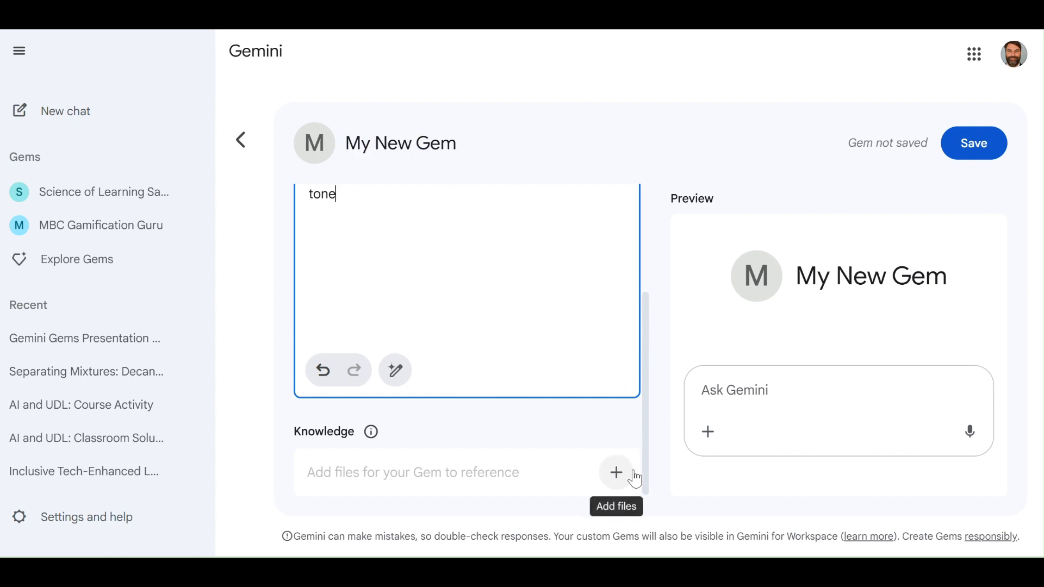
Step: Show the Knowledge add-file options: Image, Files and Add from Drive
left_click(615, 472)
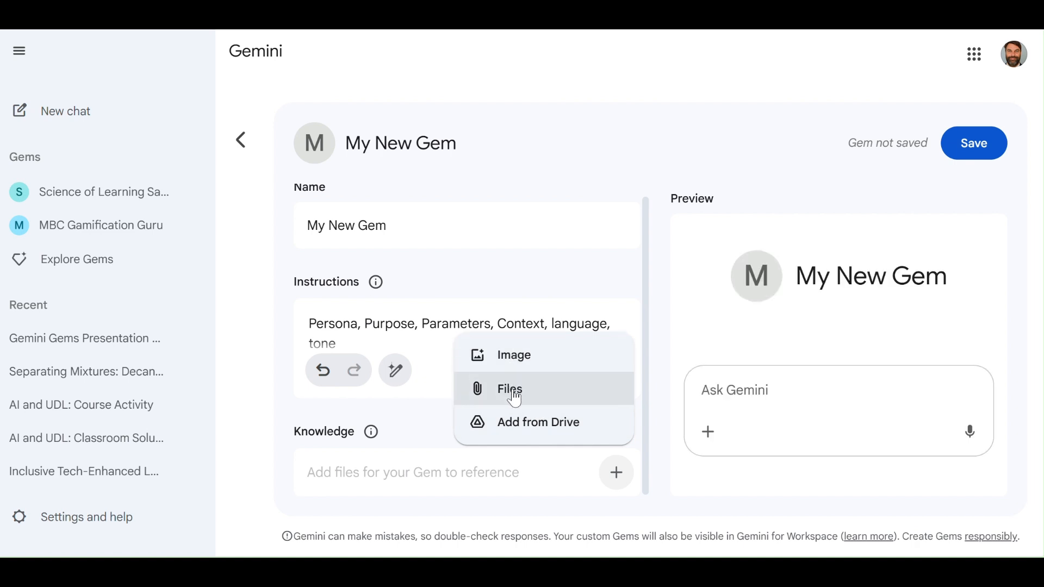
mouse_move(520, 431)
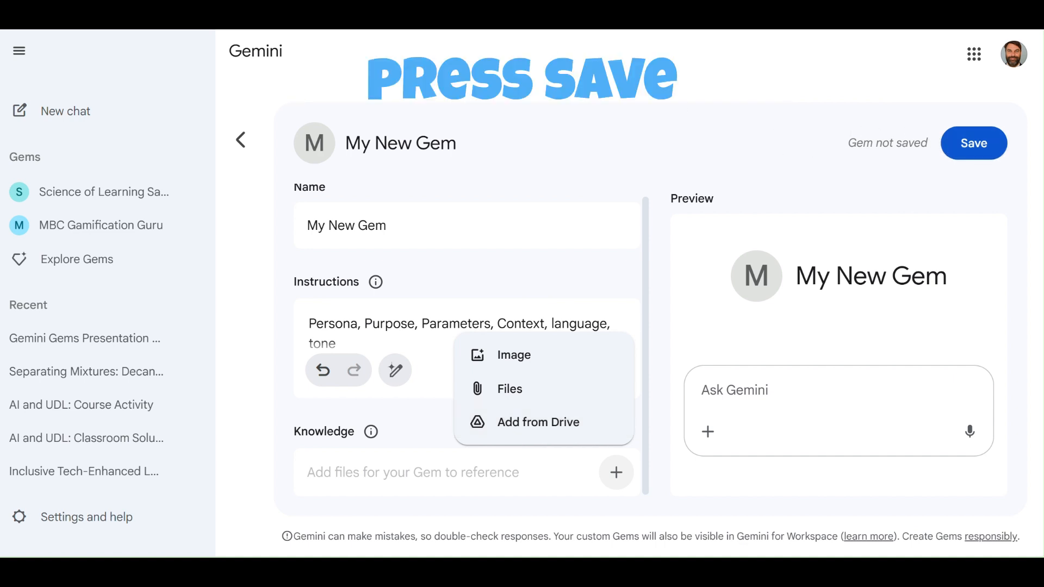
Step: Save My New Gem so it appears among the sidebar Gems
left_click(974, 143)
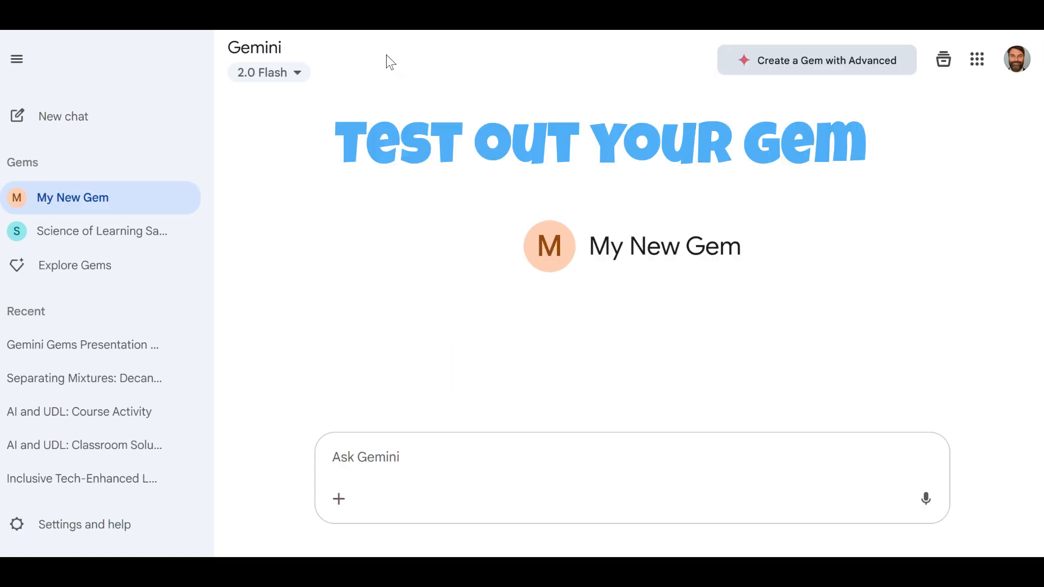
mouse_move(185, 199)
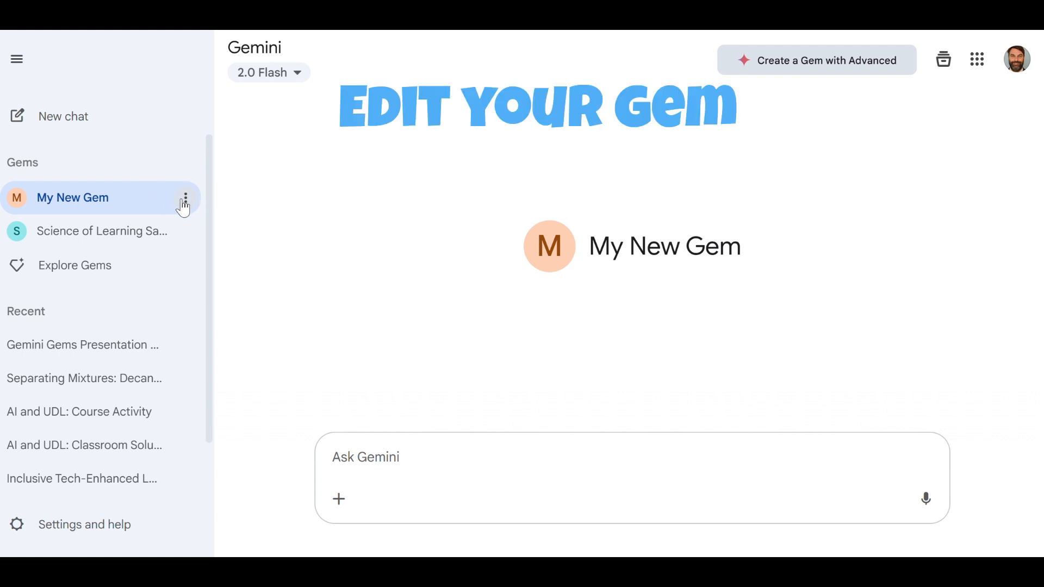
left_click(185, 197)
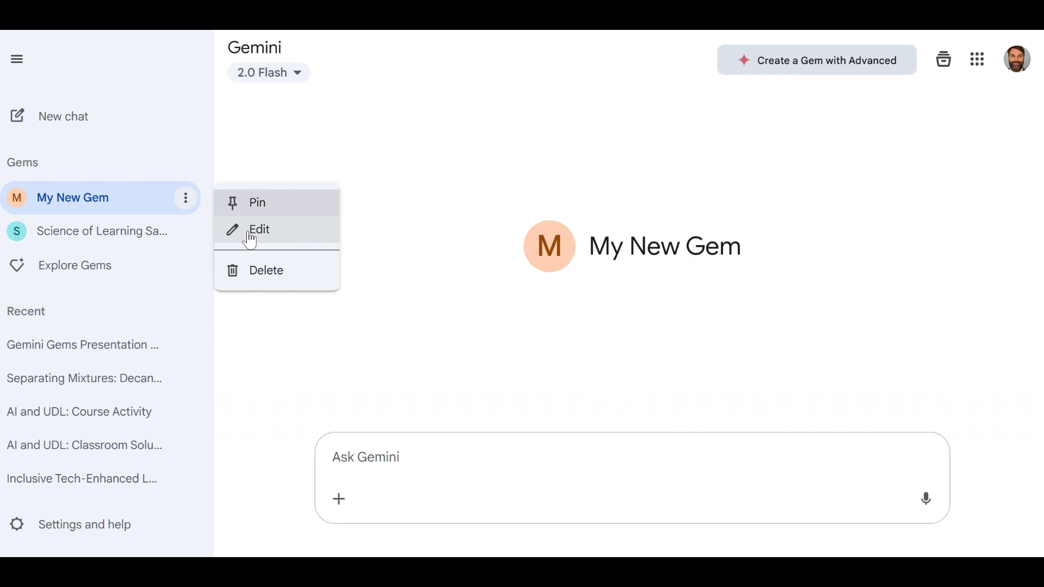
left_click(393, 135)
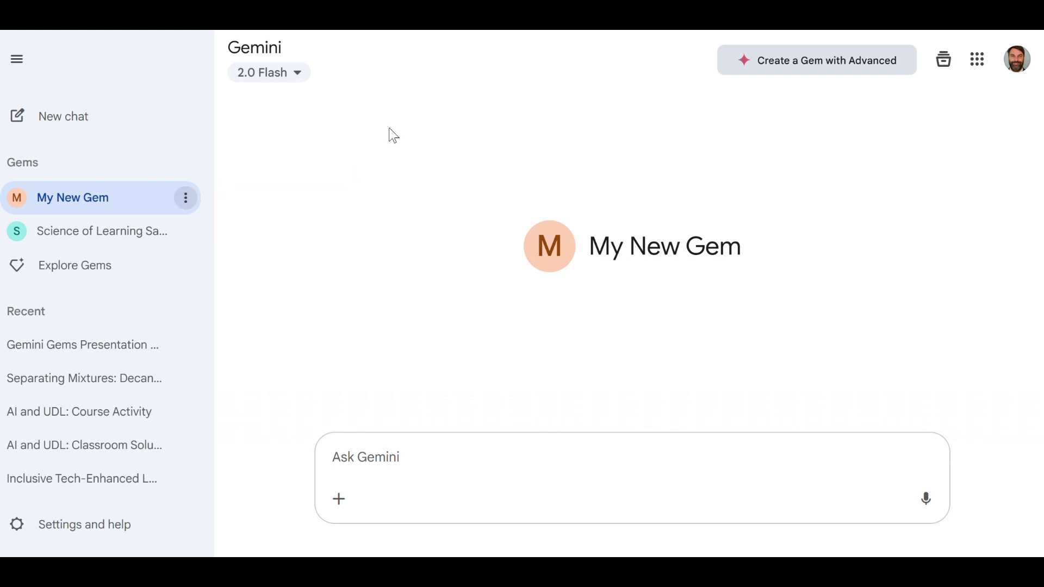